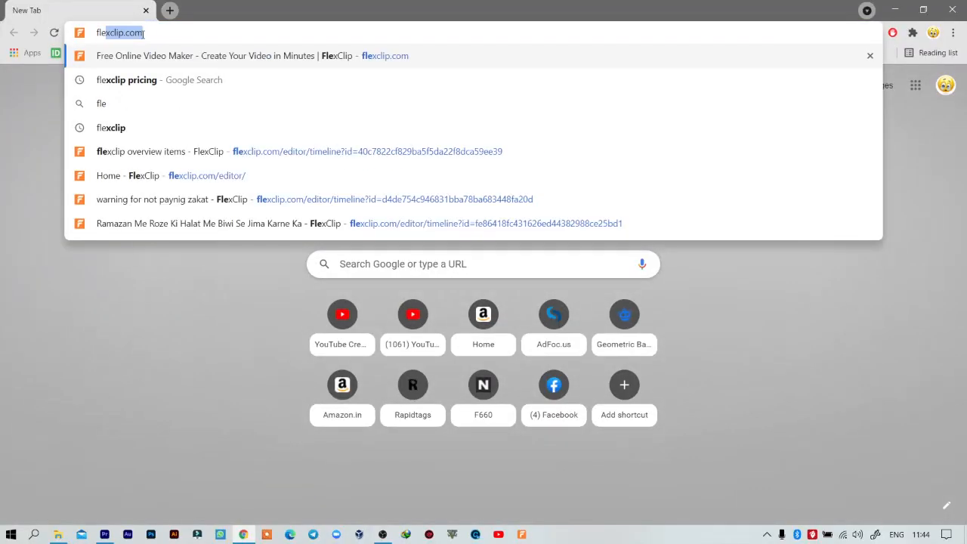
Go to flexclip.com, log in, and choose Create by Templates to show the template gallery
left_click(227, 55)
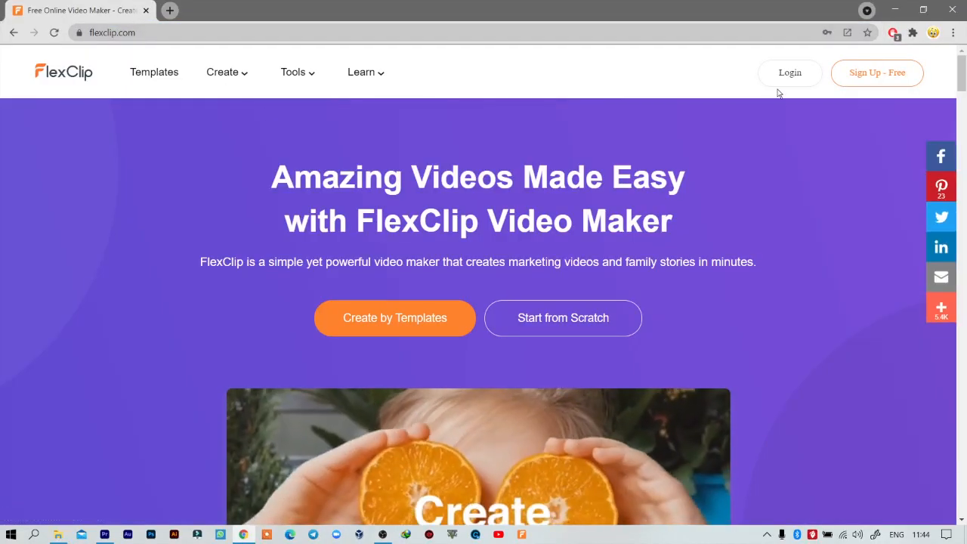
left_click(789, 72)
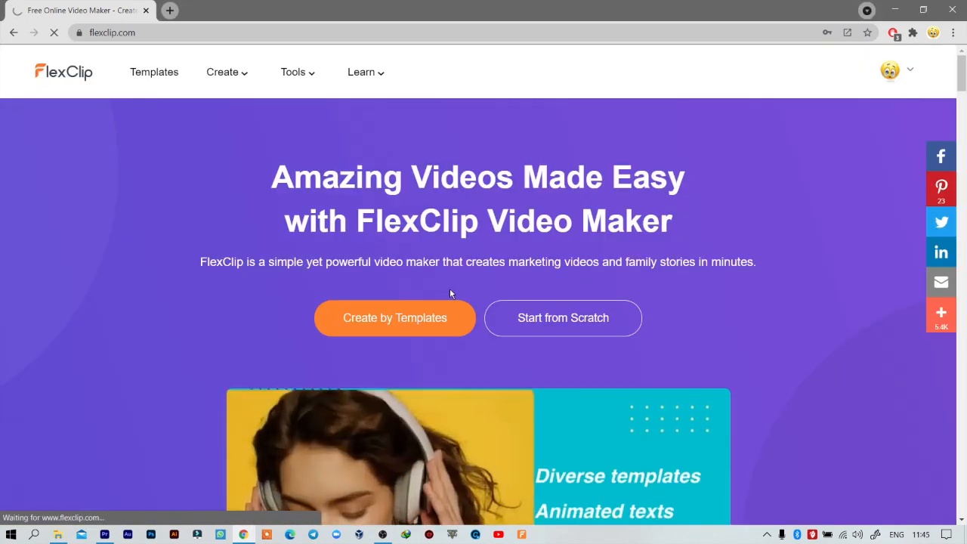
left_click(394, 317)
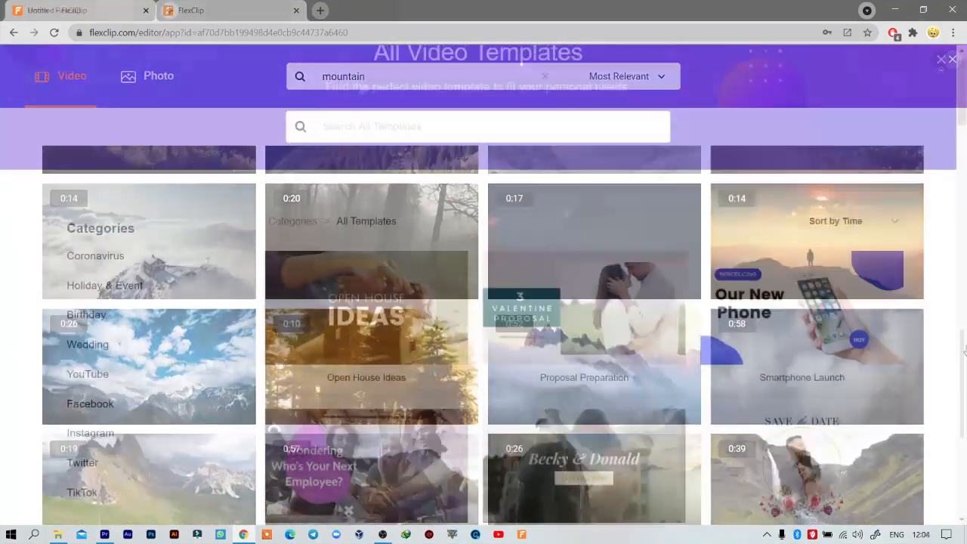
Browse All Templates and the Sort by options, then close the gallery back to My Projects
left_click(545, 76)
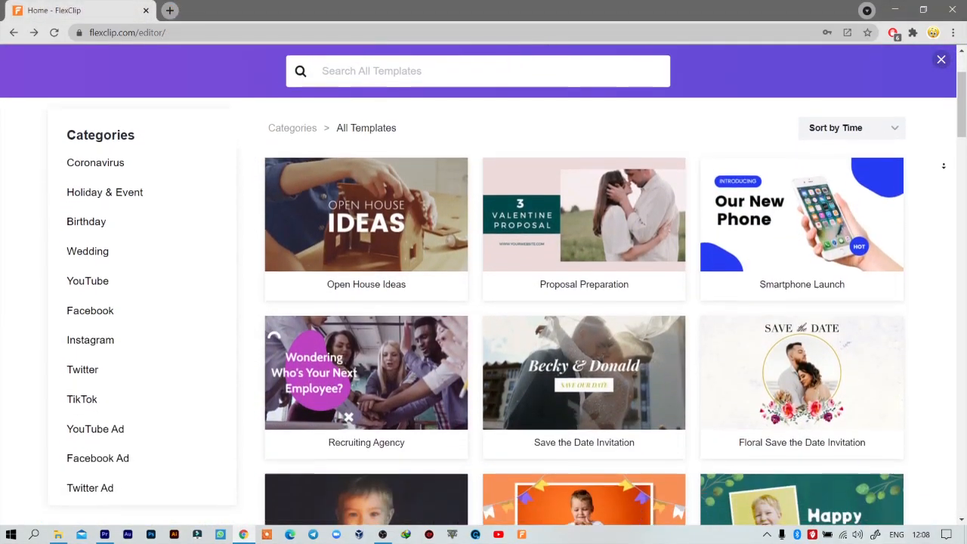
scroll("down", 3)
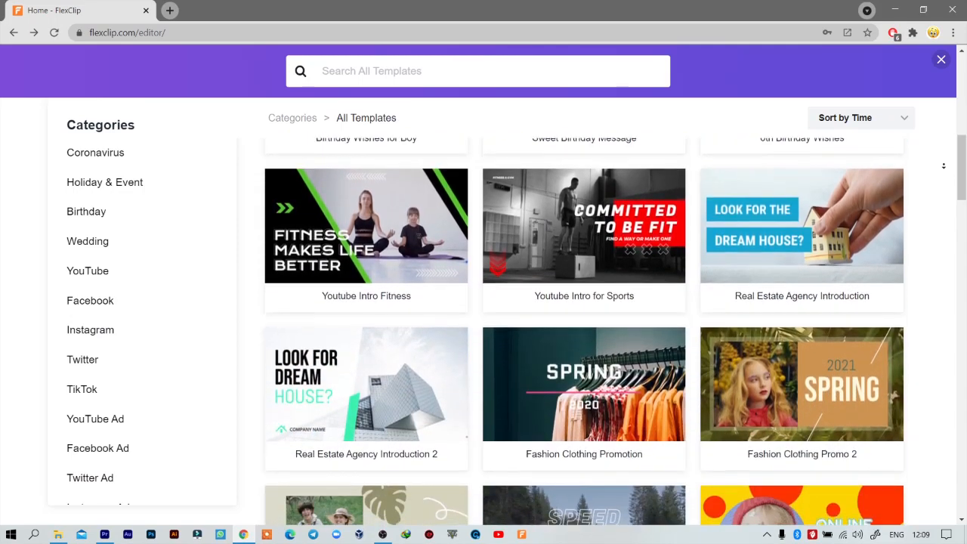
scroll("down", 3)
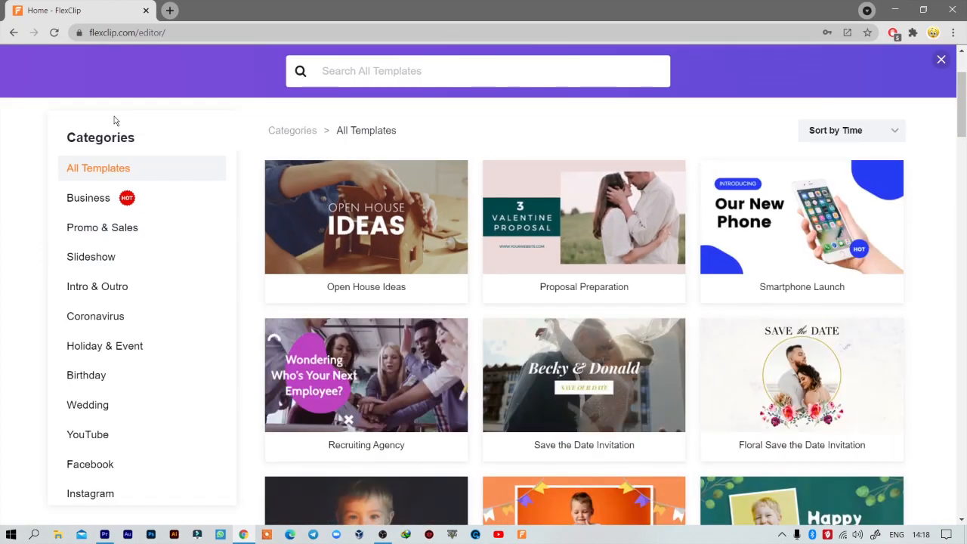
left_click(850, 130)
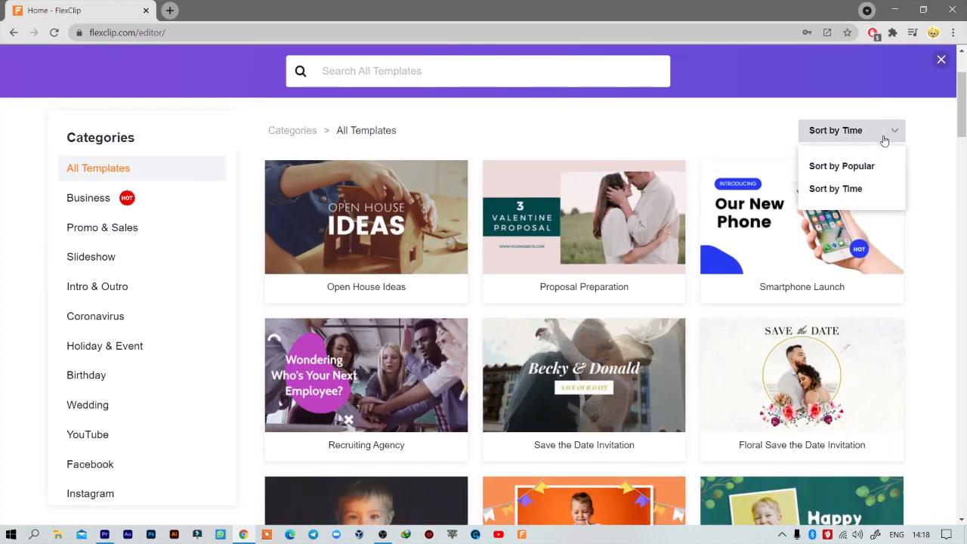
left_click(941, 58)
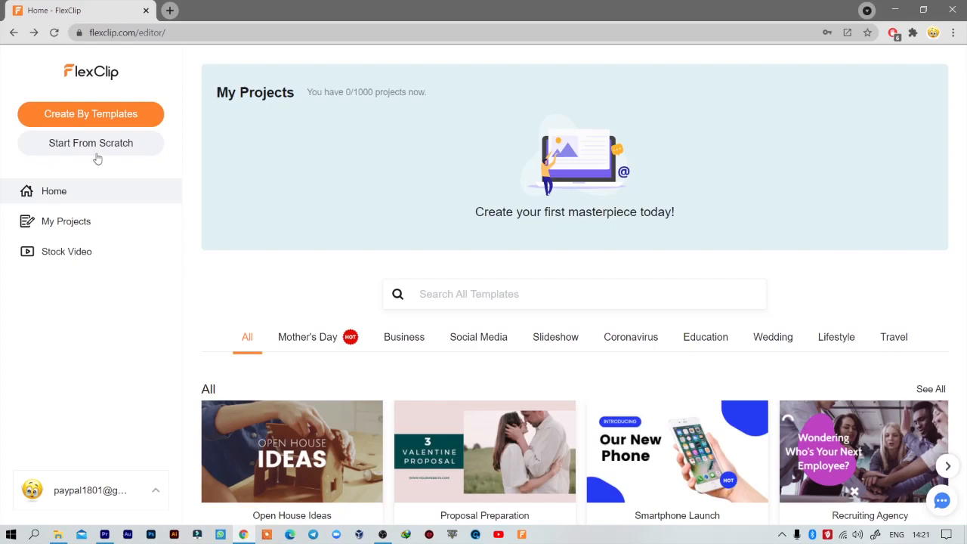
Start a blank project from scratch at 16:9 ratio using Timeline Mode
left_click(91, 143)
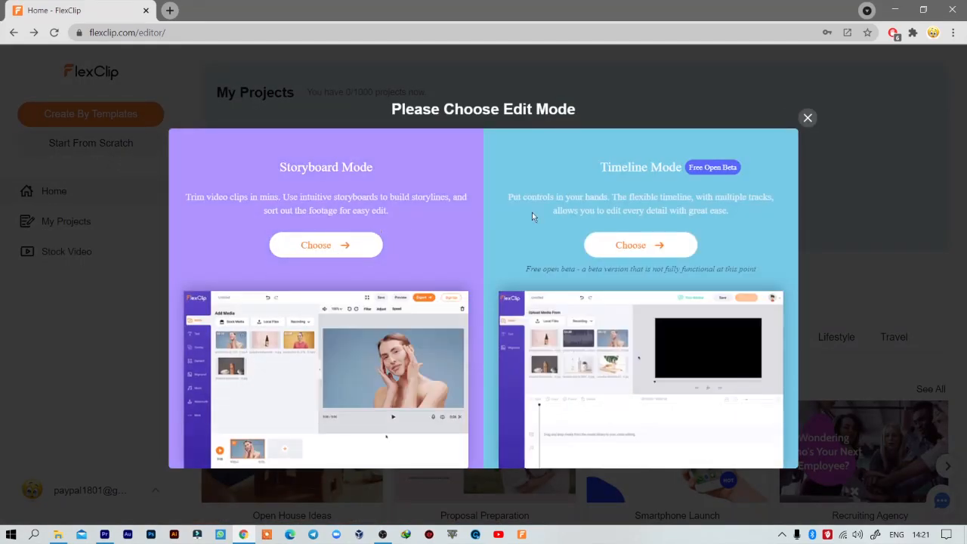
left_click(326, 245)
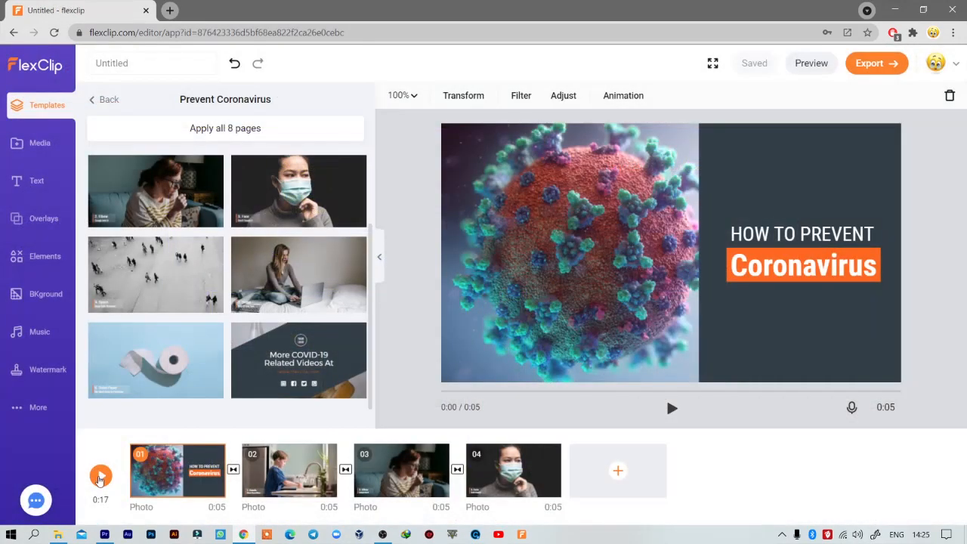
left_click(811, 63)
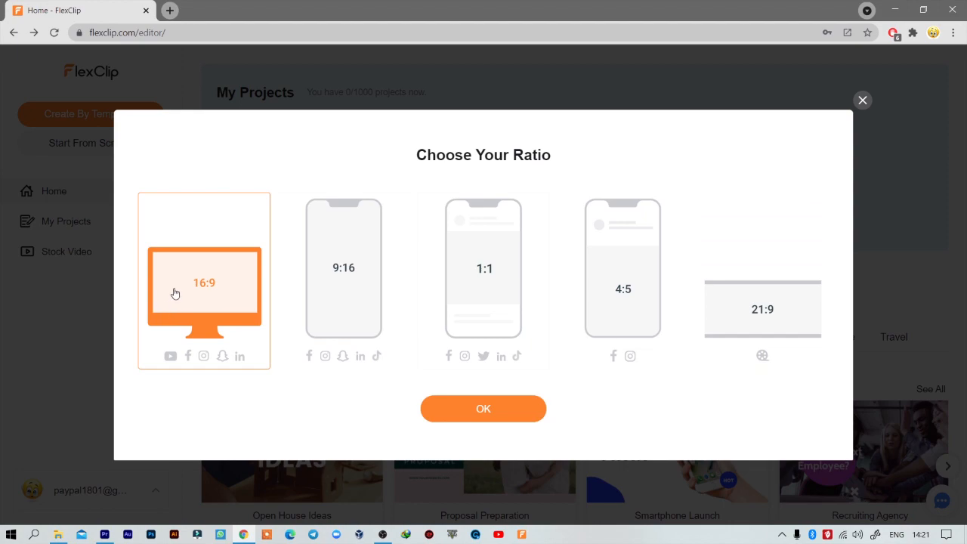
left_click(483, 408)
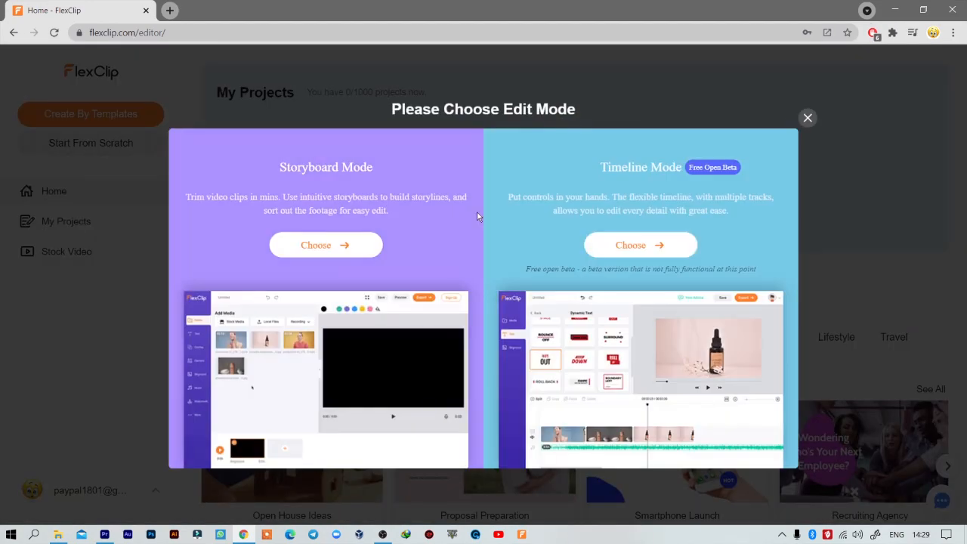
left_click(640, 245)
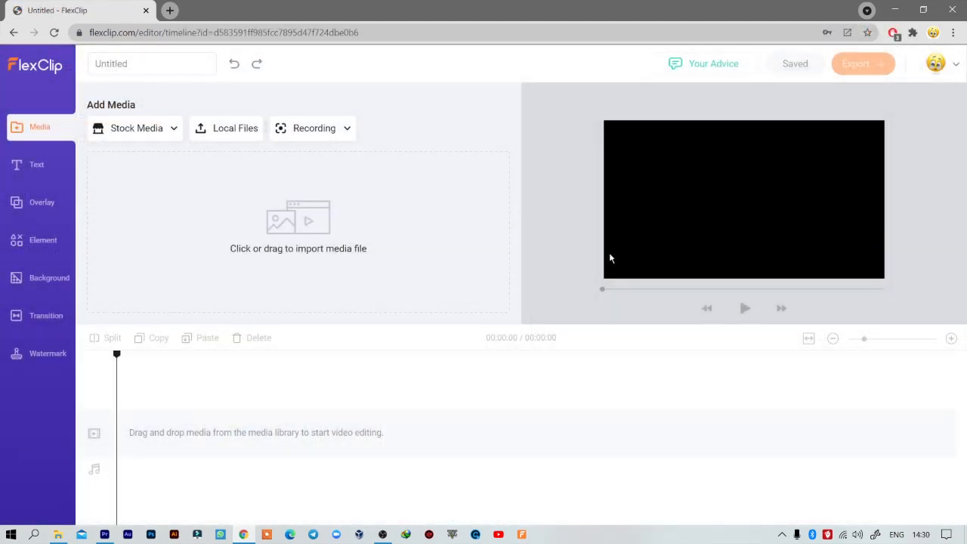
mouse_move(344, 231)
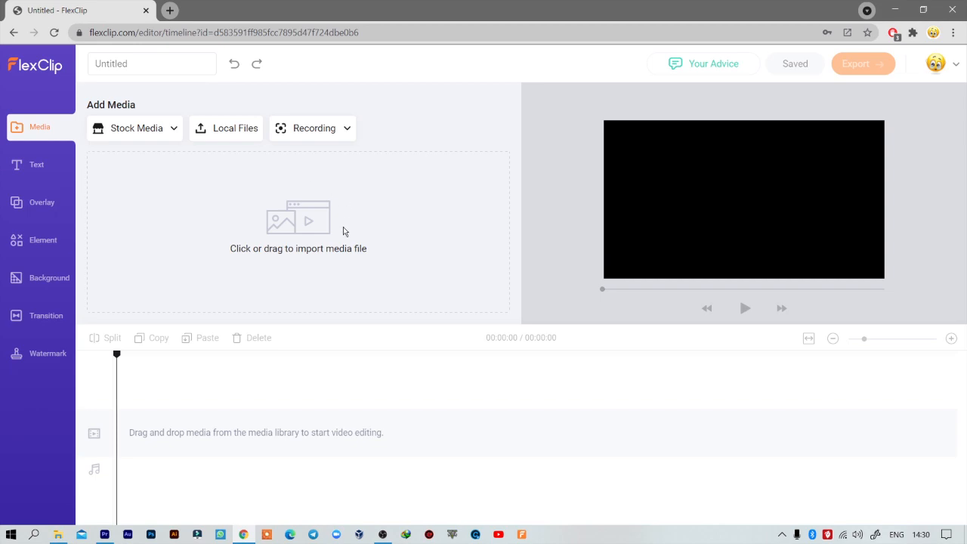
mouse_move(235, 128)
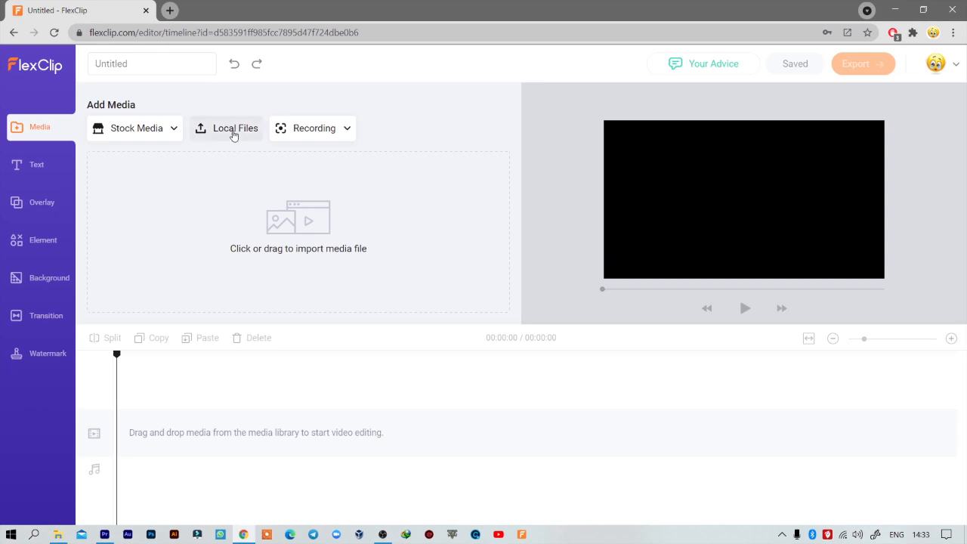
Import the speaker video from the desktop and search stock videos for 'ramadan'
left_click(235, 128)
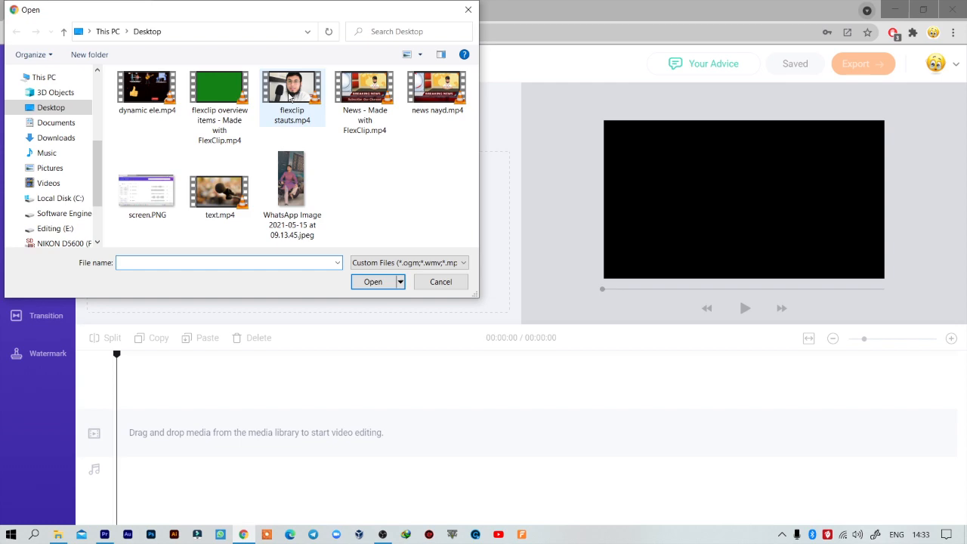
left_click(373, 281)
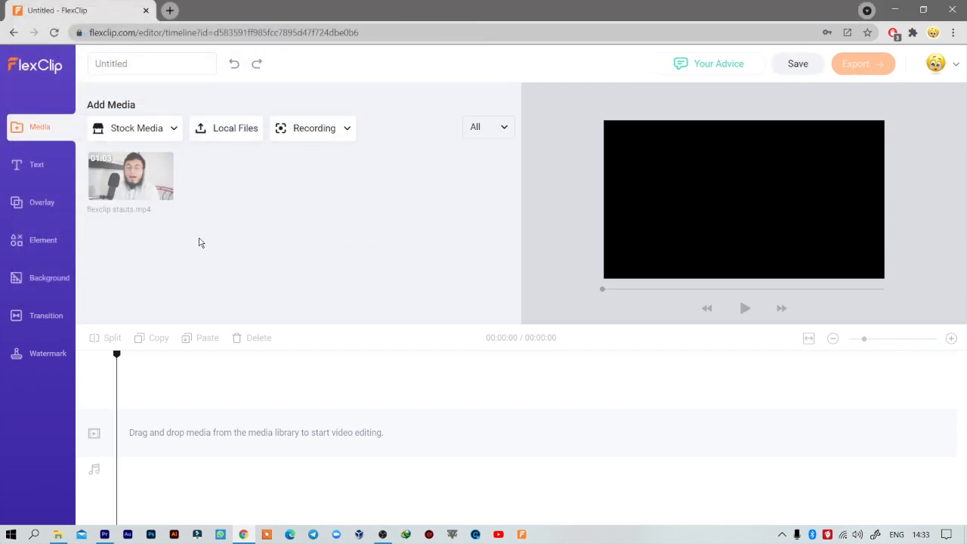
left_click(136, 128)
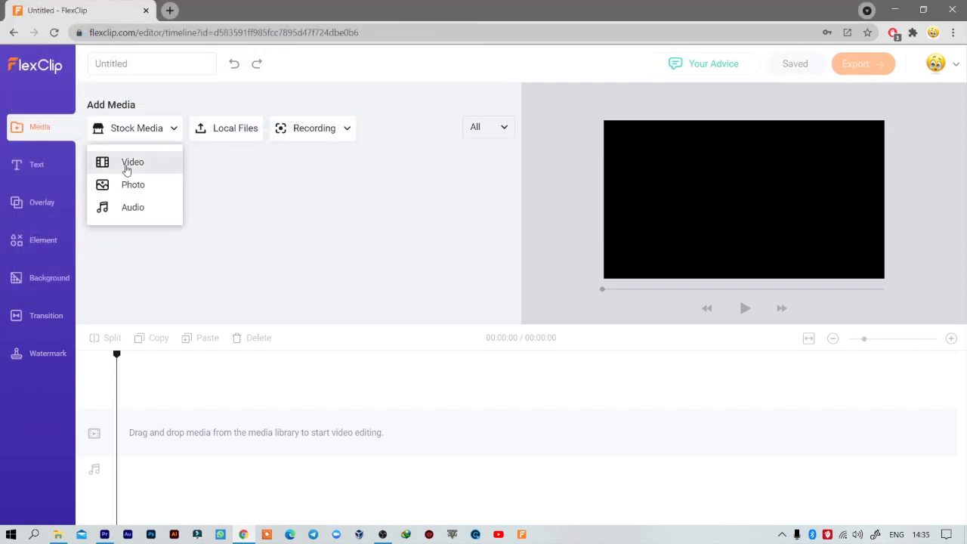
left_click(132, 162)
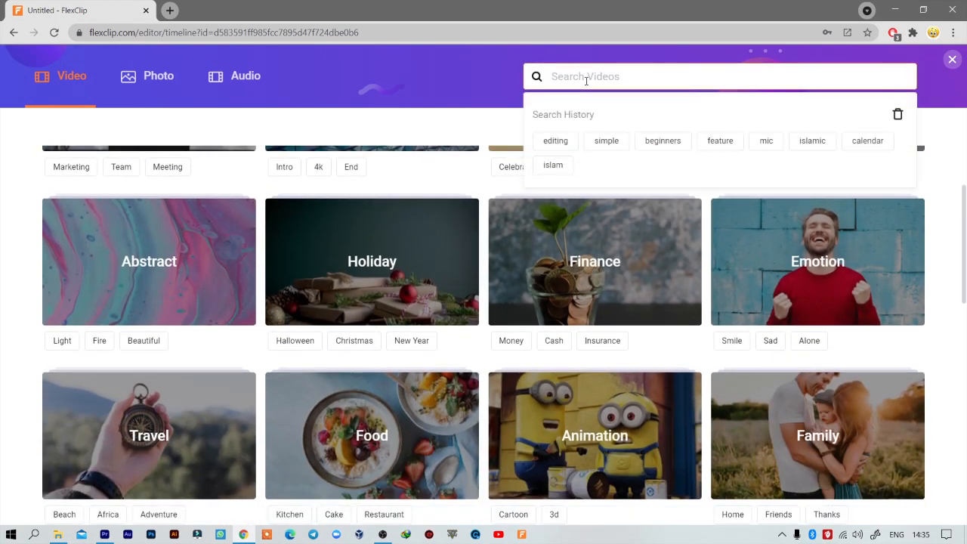
type("ramadan")
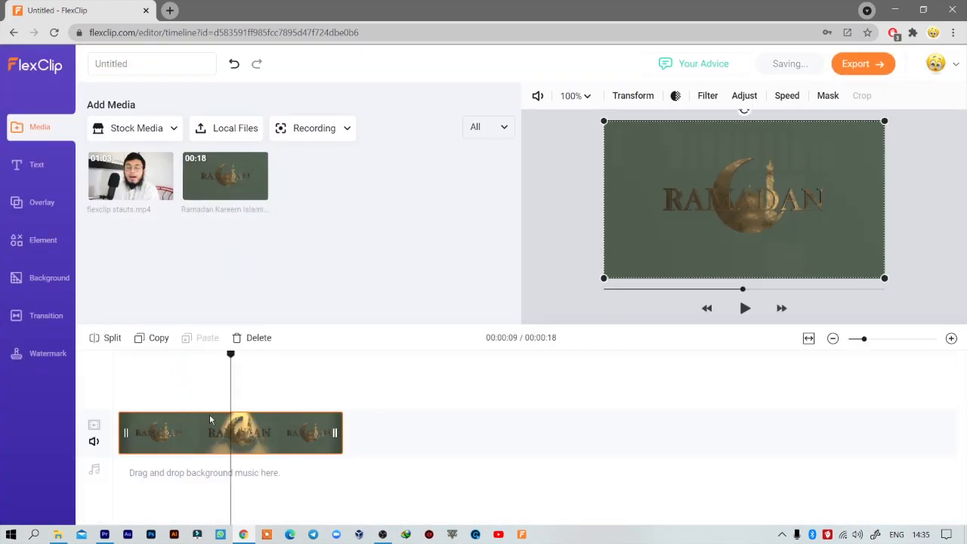
Add a name title template over the speaker clip in Dr Sugiyama font, coloured purple
left_click(36, 165)
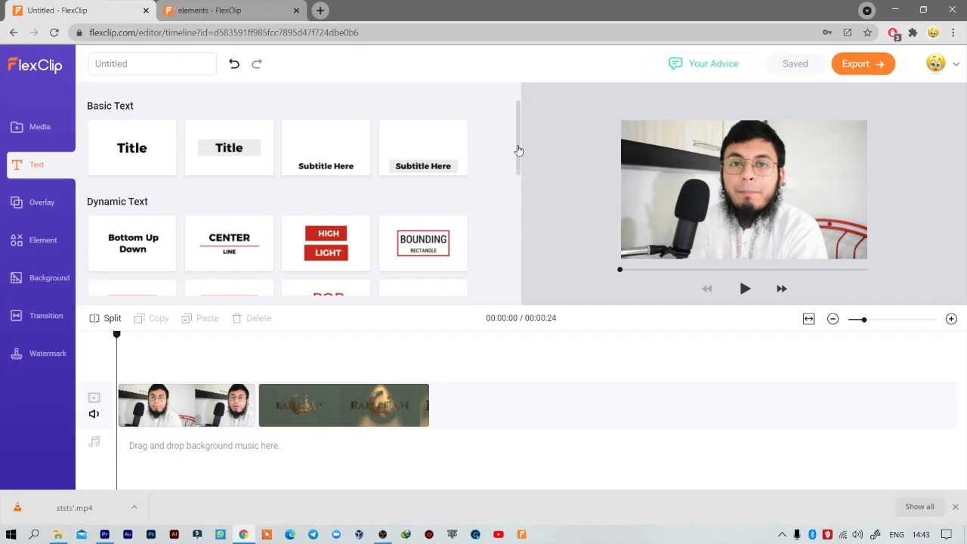
scroll("down", 3)
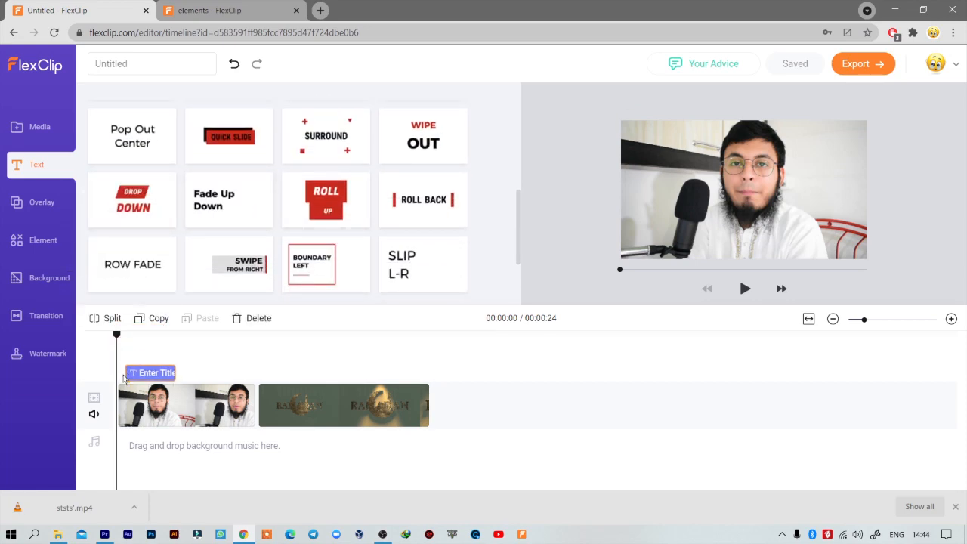
left_click(151, 373)
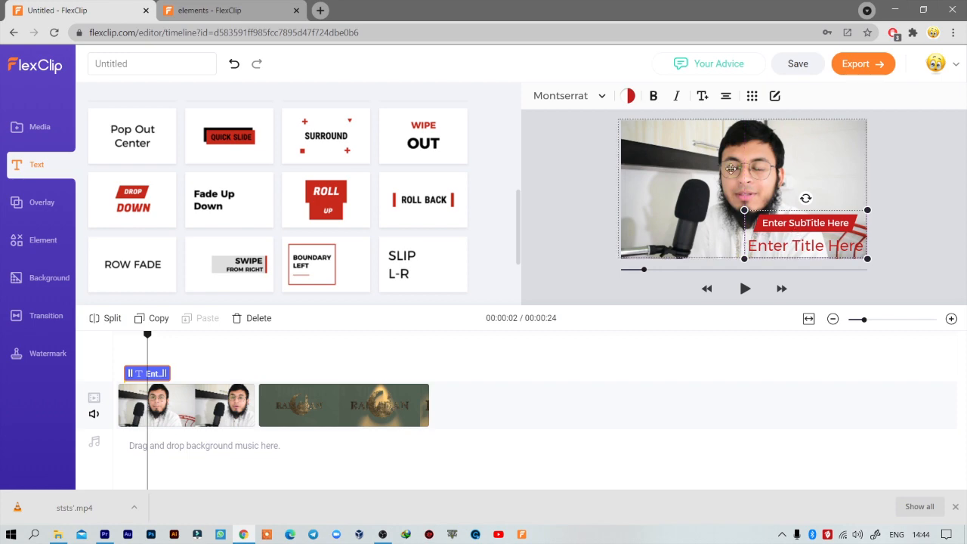
left_click(566, 96)
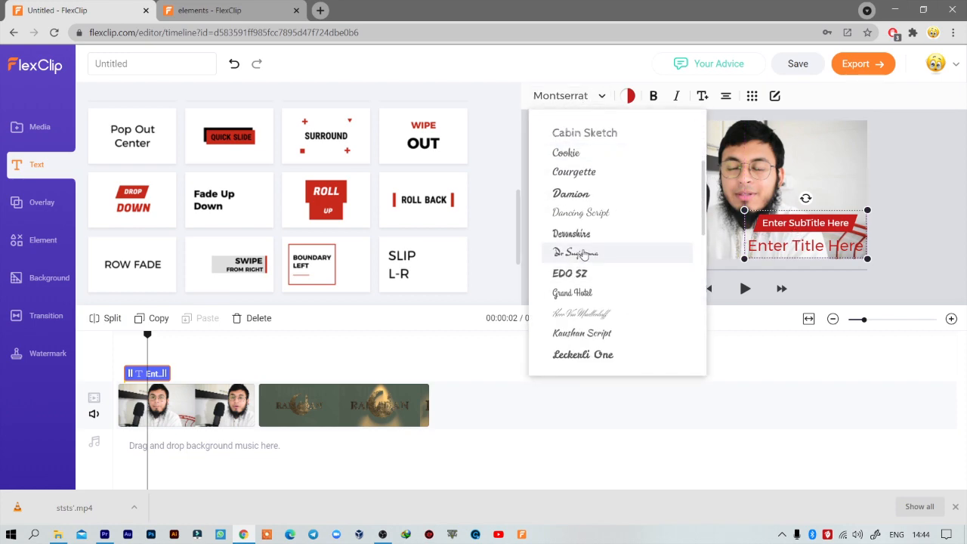
left_click(576, 253)
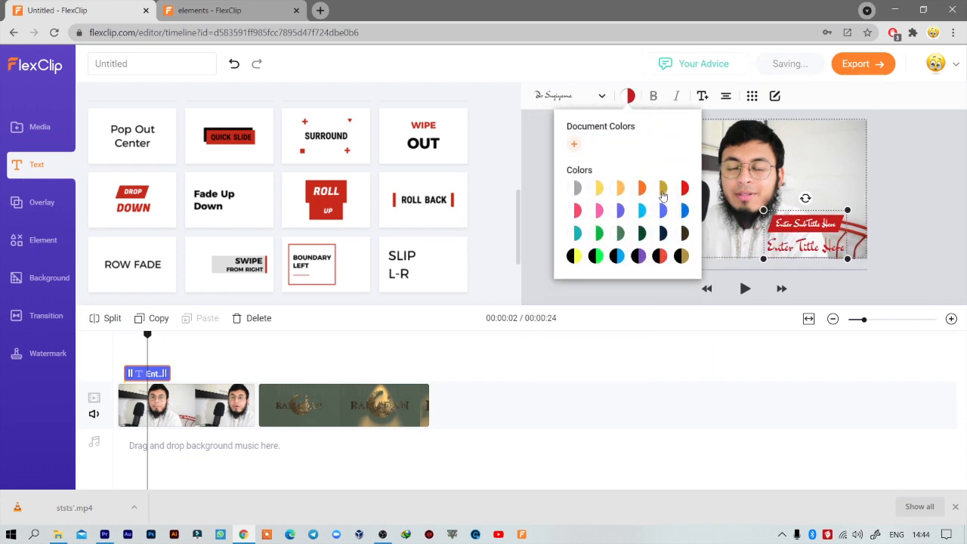
left_click(641, 210)
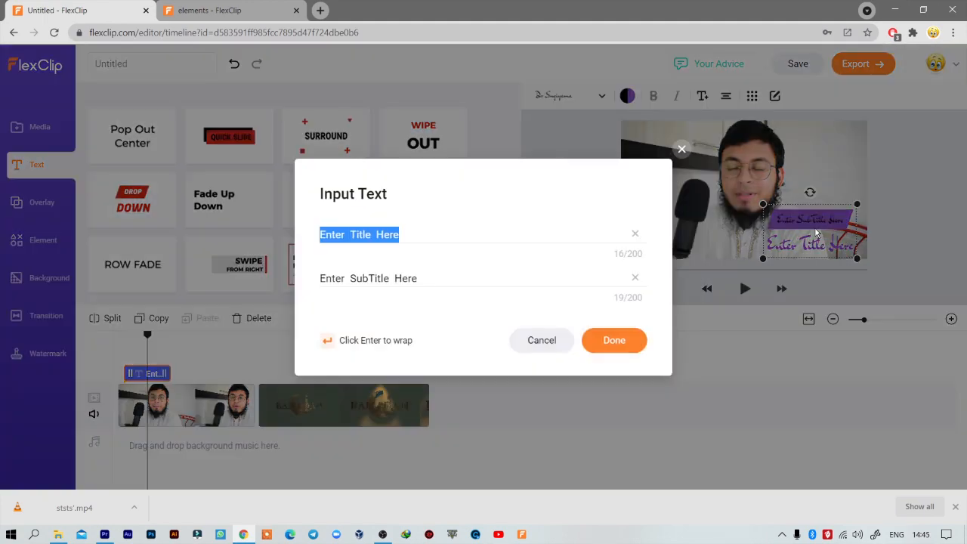
type("Mohd Farha")
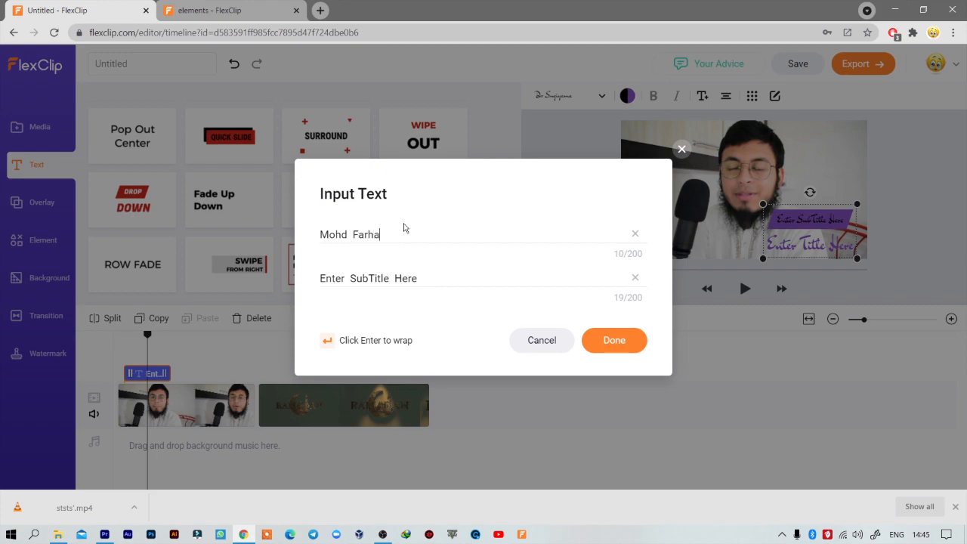
left_click(614, 340)
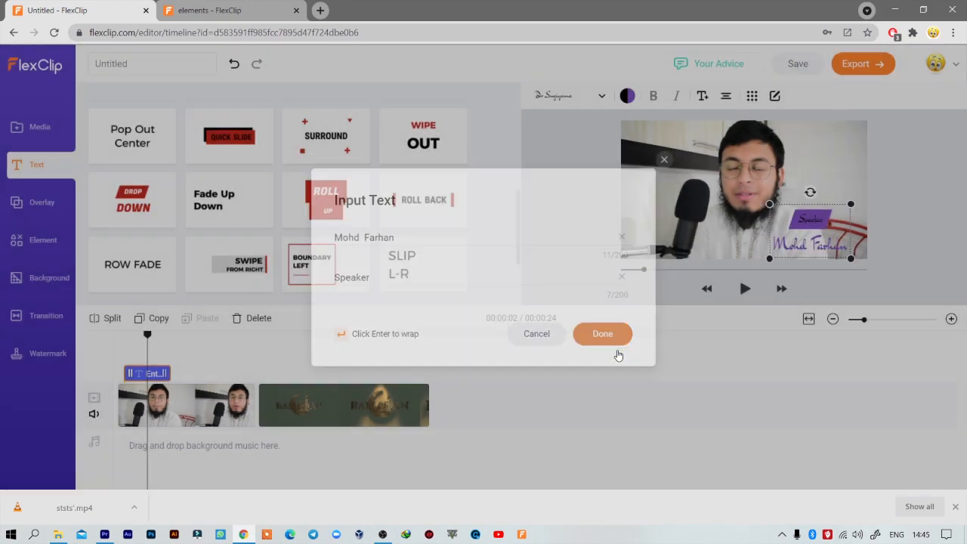
left_click(602, 333)
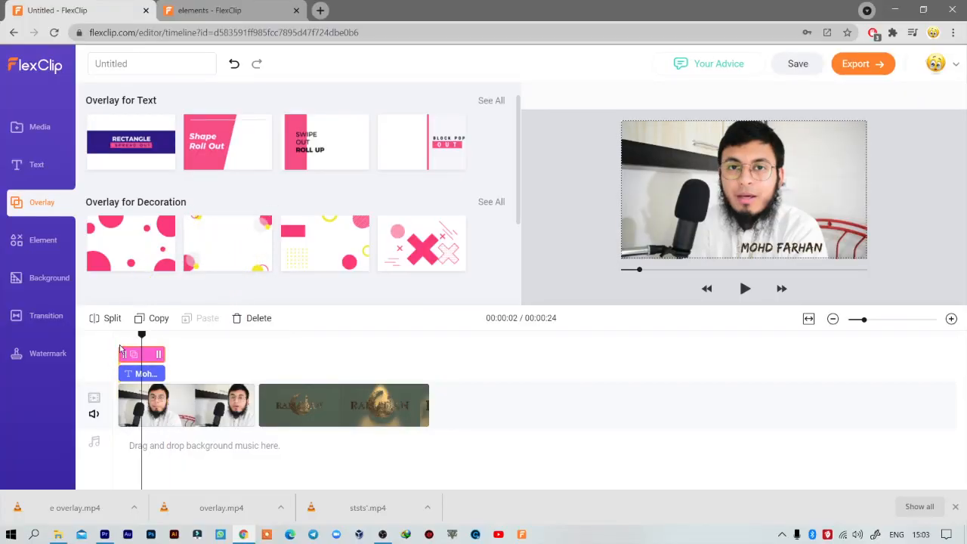
Add an overlay clip to the timeline above the name title
left_click(745, 289)
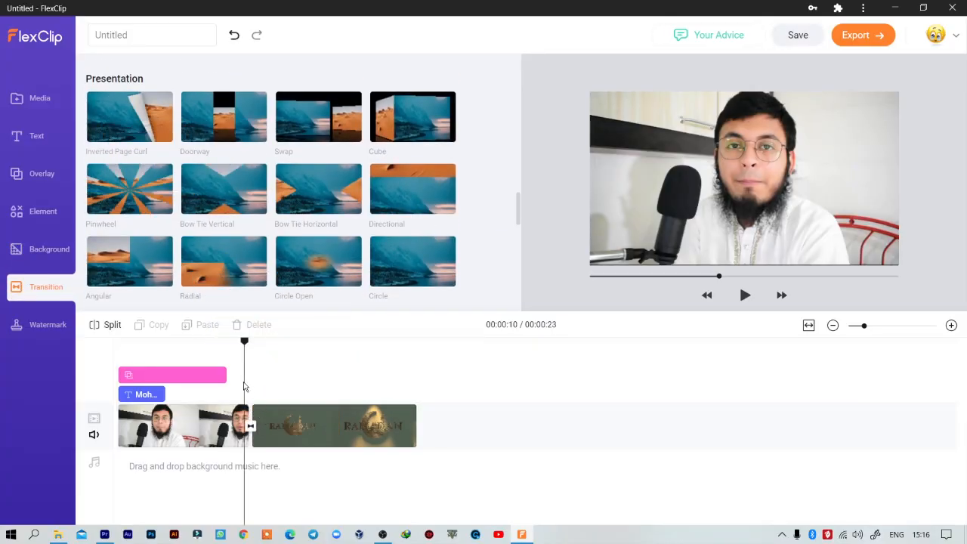
Bring up the Element library of animated elements
left_click(745, 296)
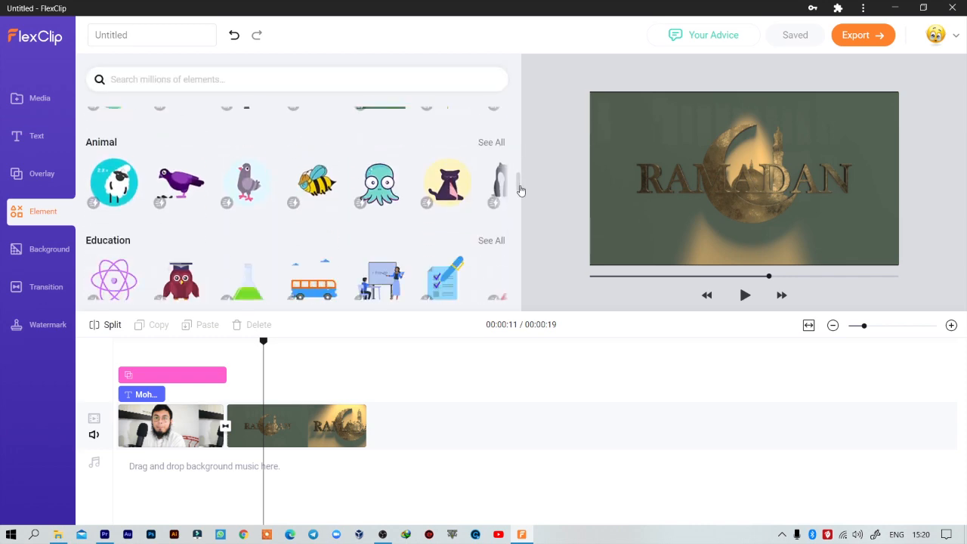
Place the walking boy and LIKE button elements on the Ramadan clip and begin exporting
scroll("down", 3)
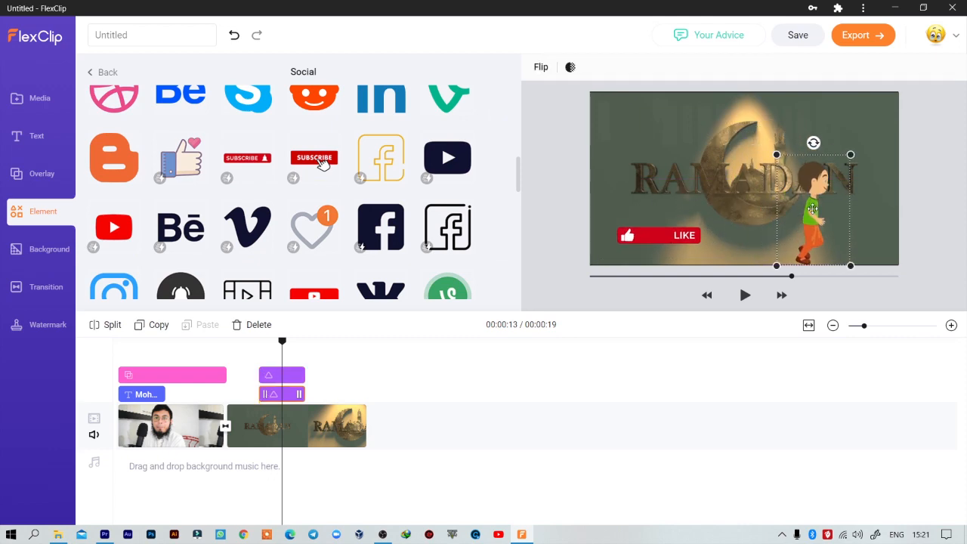
left_click(745, 295)
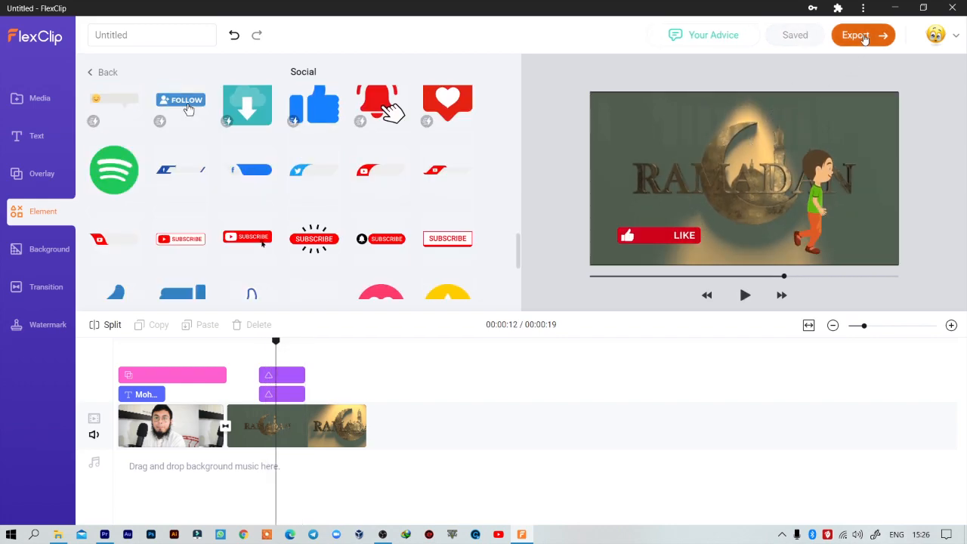
left_click(863, 35)
type("Flexclip overview video")
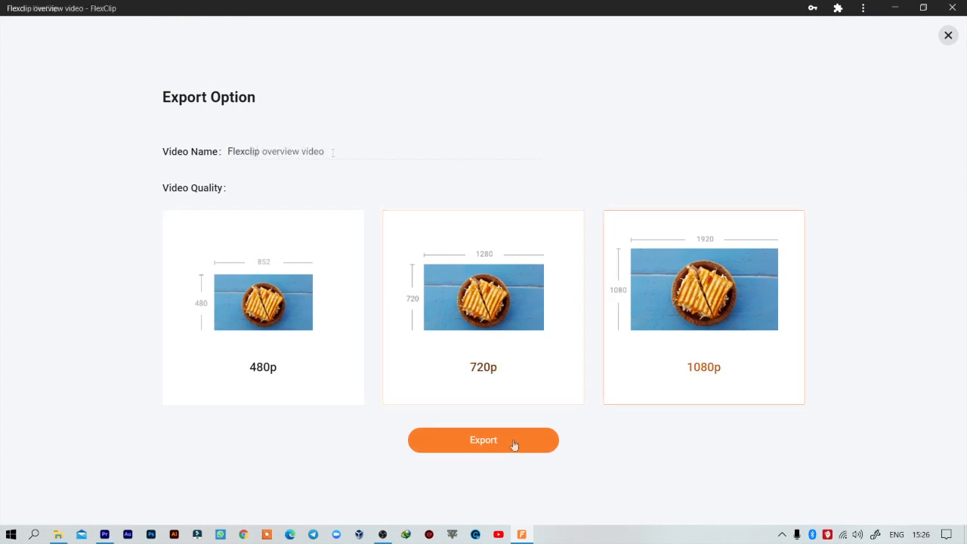
Render the video 'Flexclip overview video' at 1080p
left_click(484, 440)
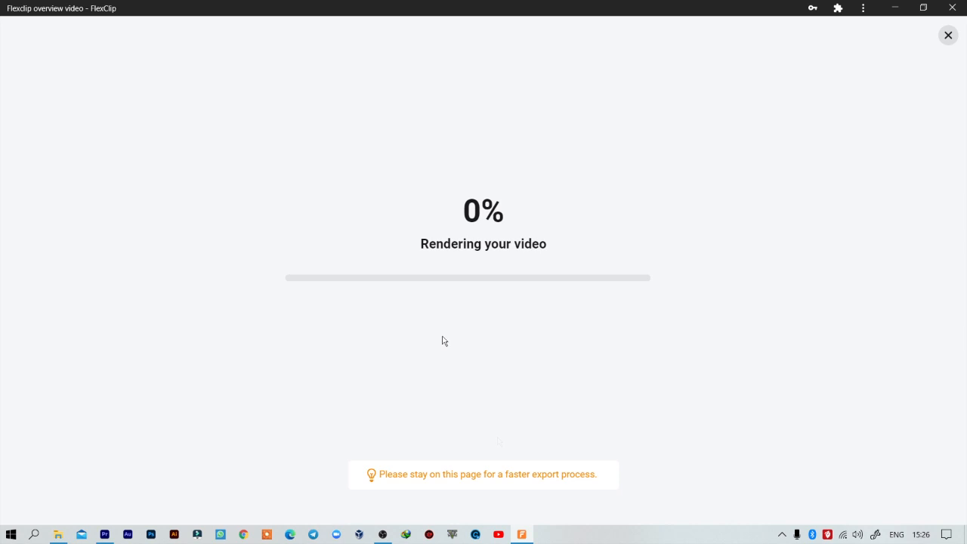